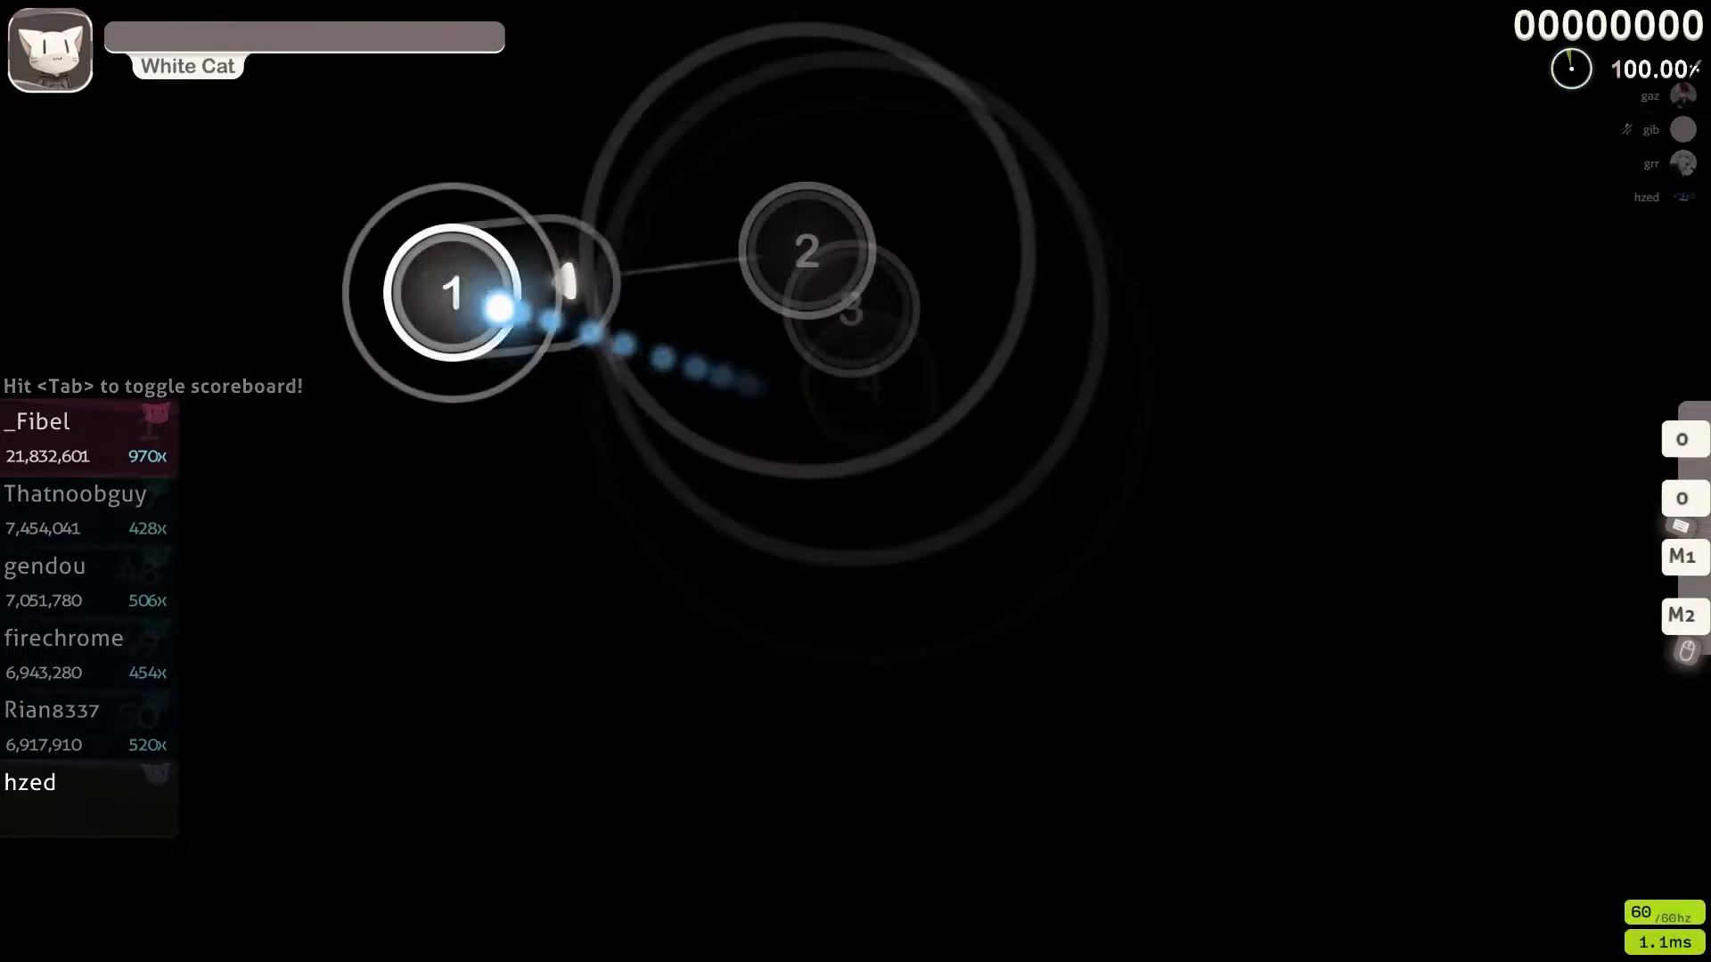
Step: Play Mikasa [Expert] through to the S-rank results at 99.63% accuracy and save a screenshot
{"action": "left_click", "coordinate": [833, 477]}
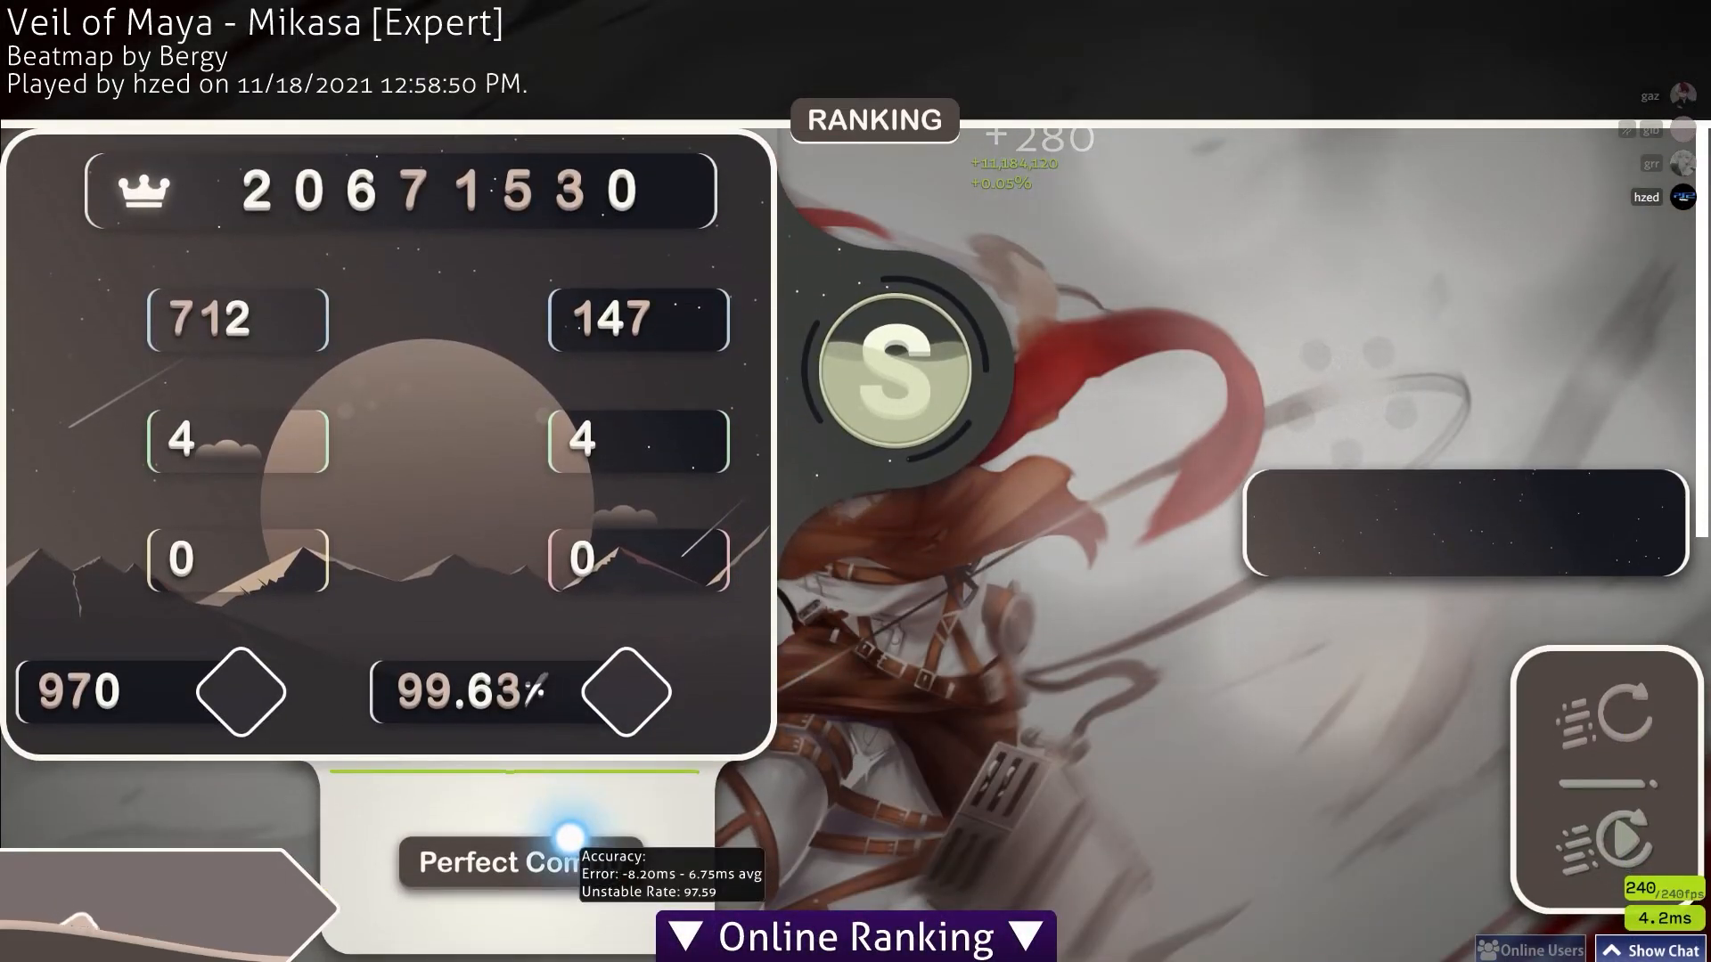
{"action": "key", "text": "f12"}
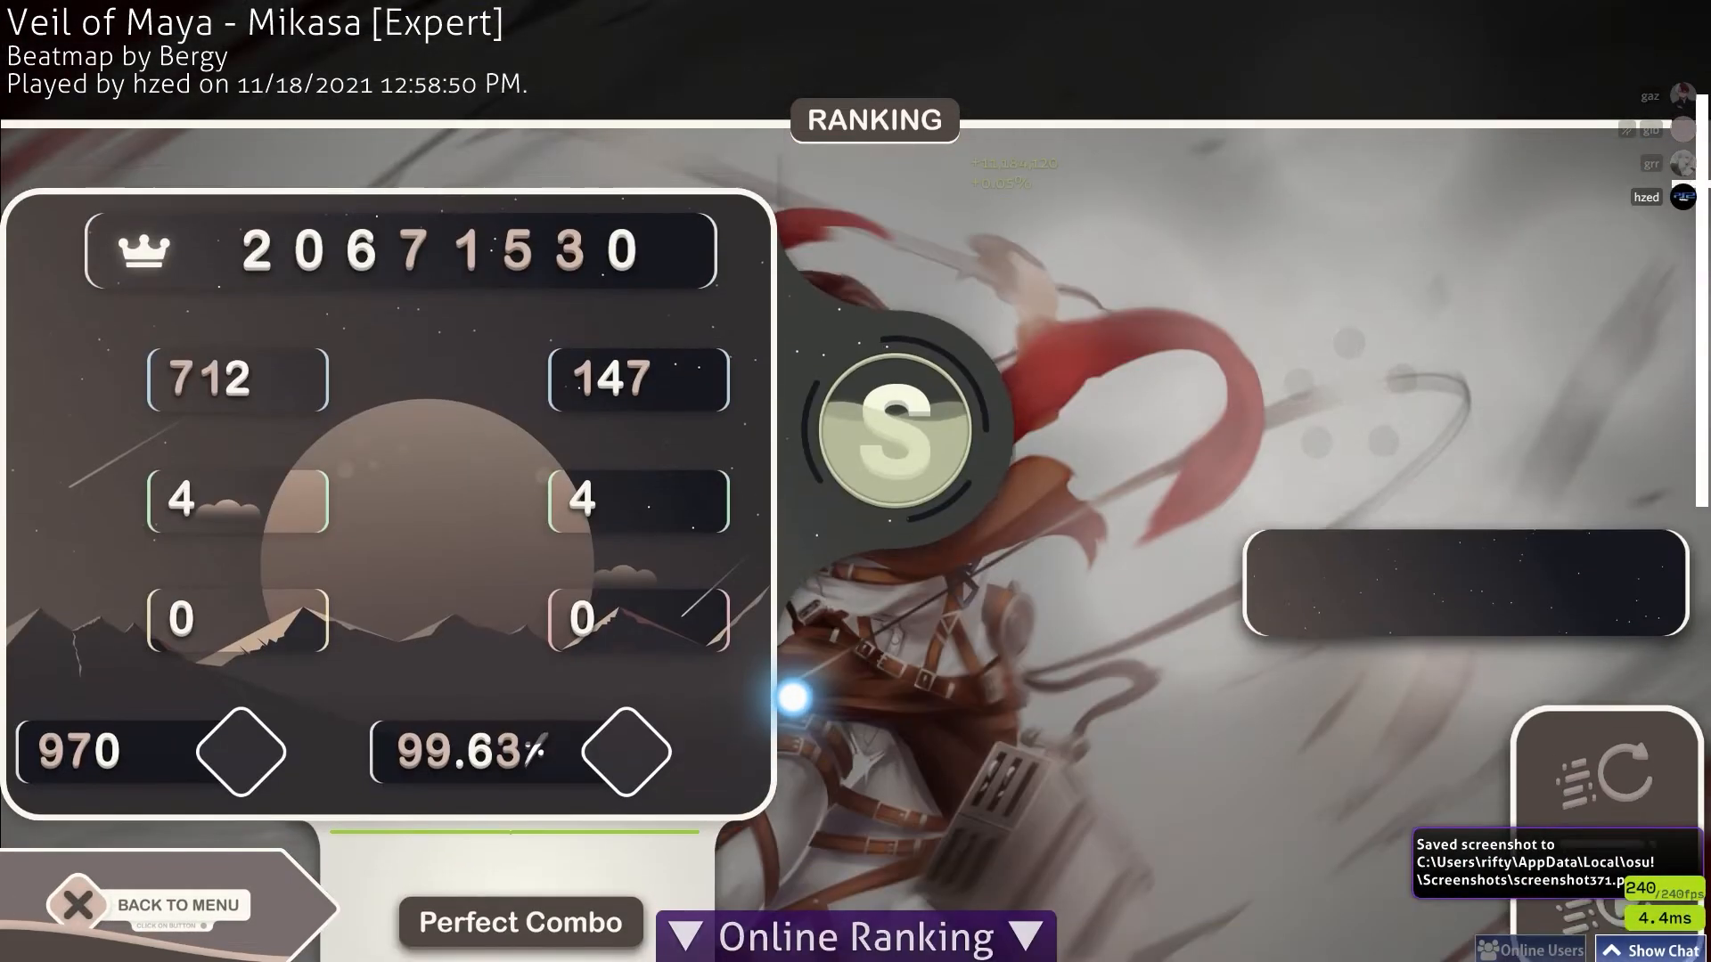